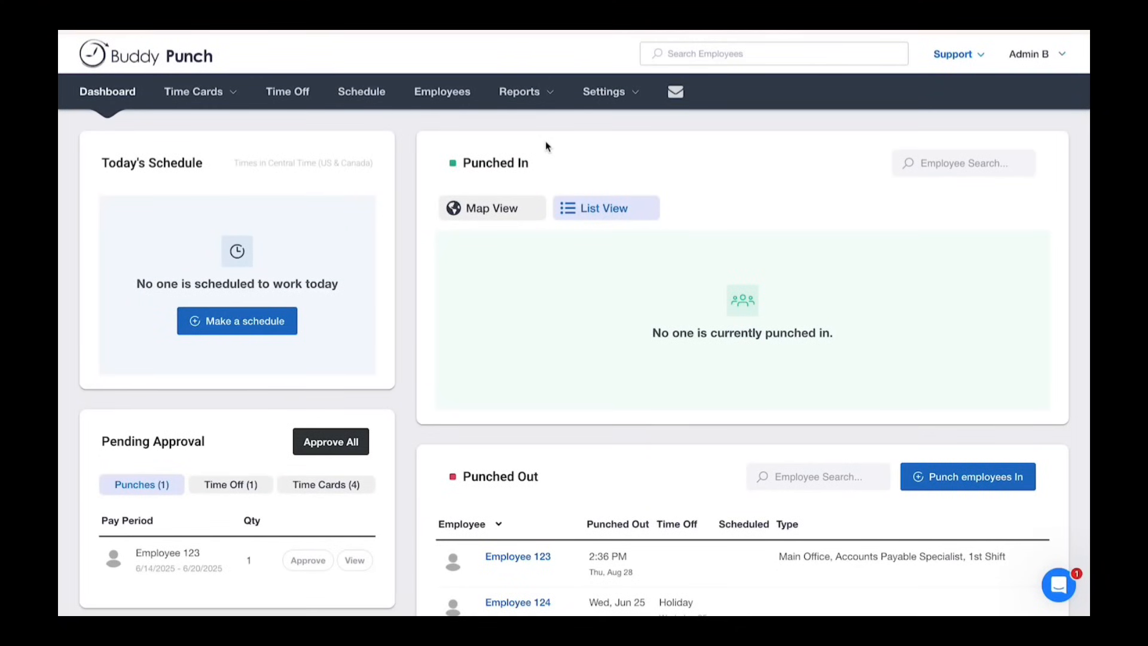
mouse_move(632, 96)
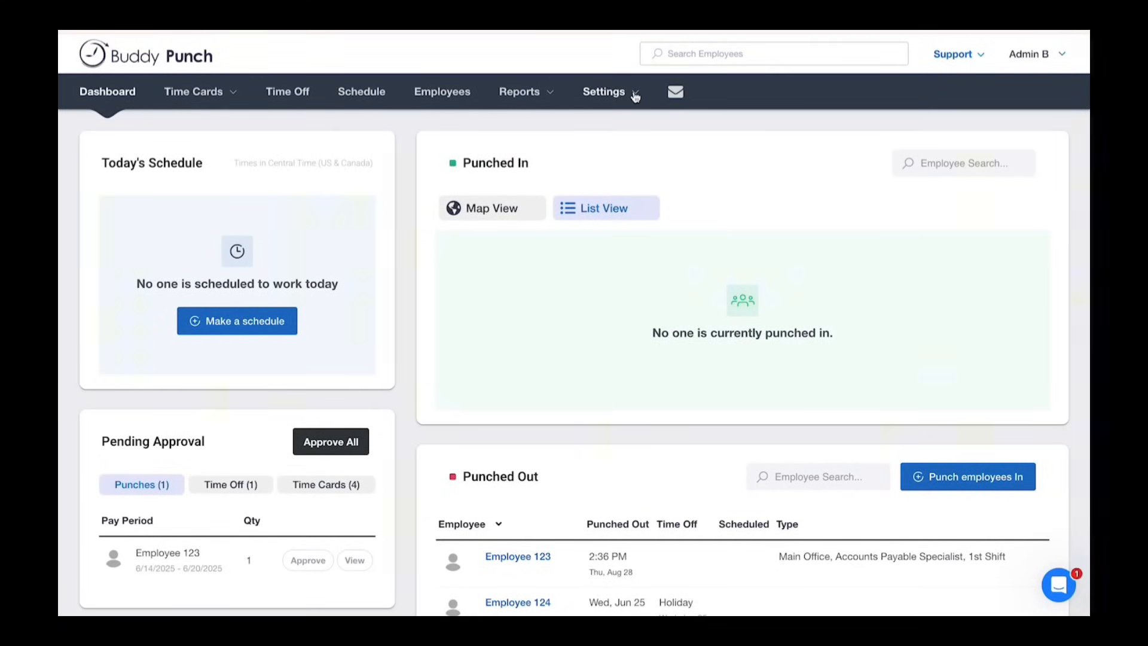
Step: Open the Administrators page from the Settings menu
left_click(604, 91)
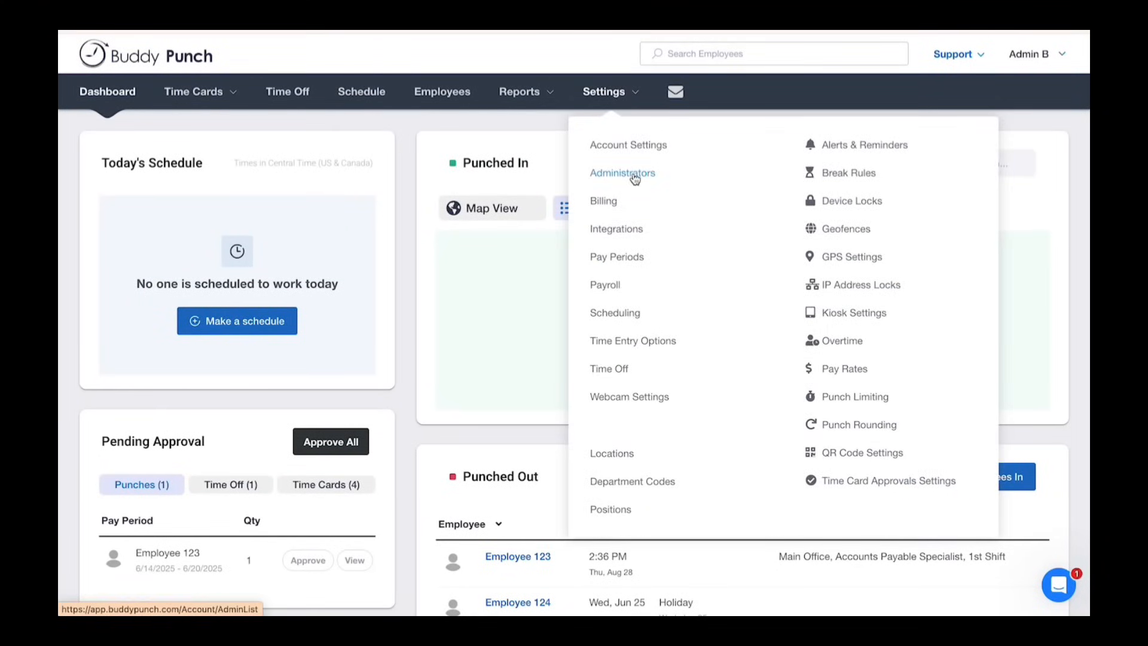
left_click(621, 172)
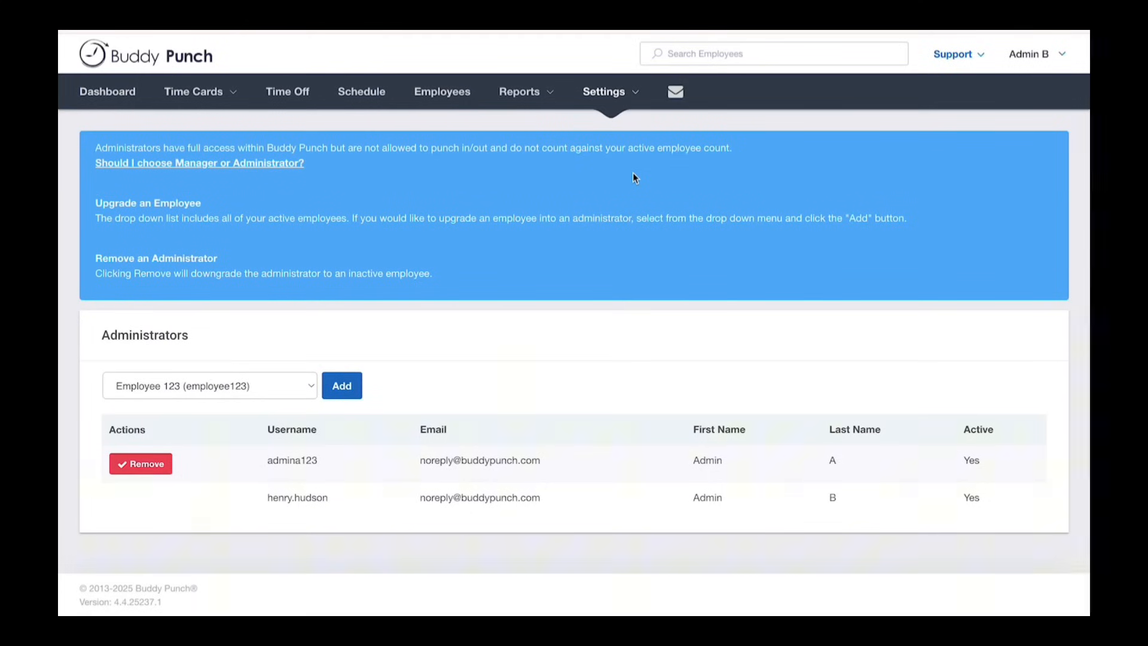
mouse_move(597, 209)
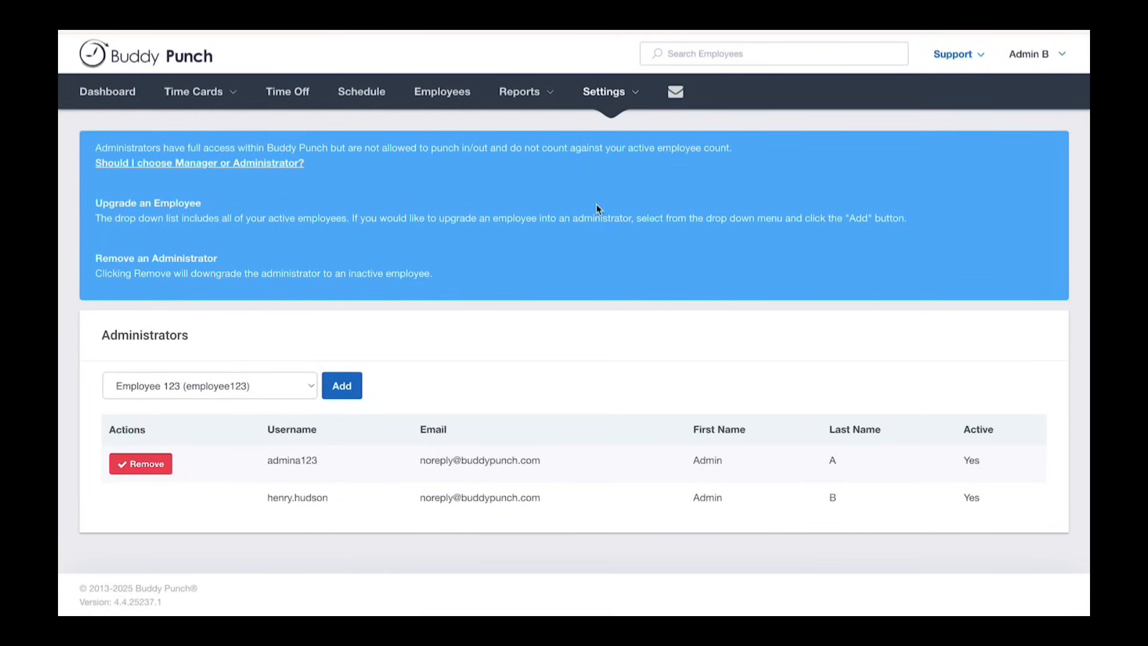
Step: Add Employee 124 (employee124) as an administrator and confirm 'Yes, I understand'
left_click(210, 385)
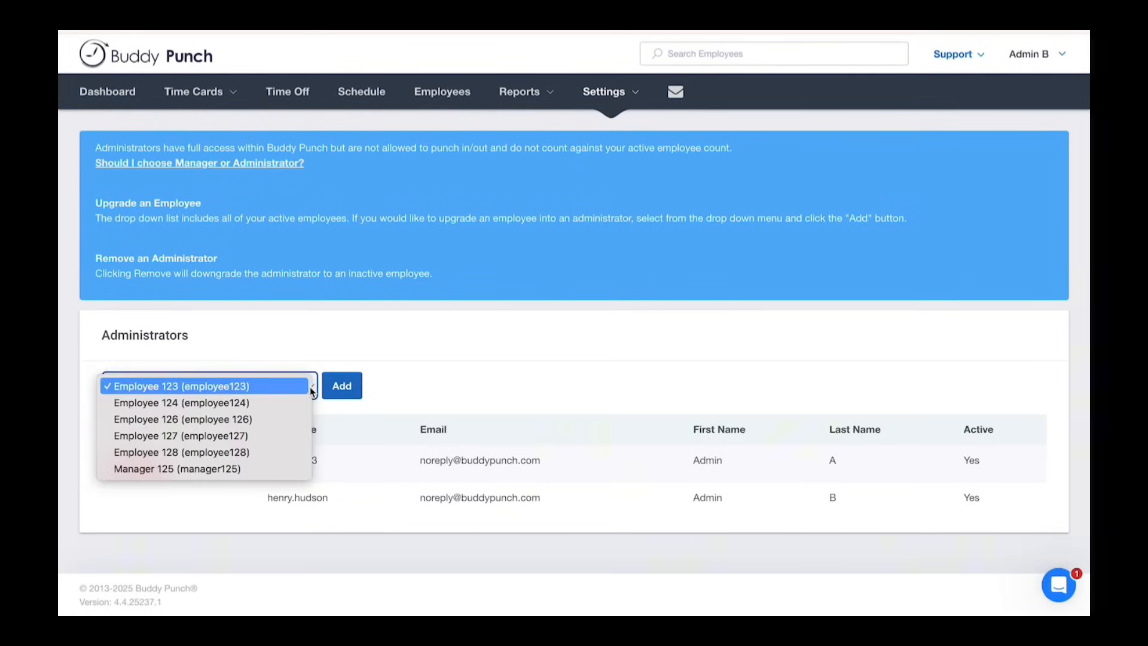
left_click(181, 402)
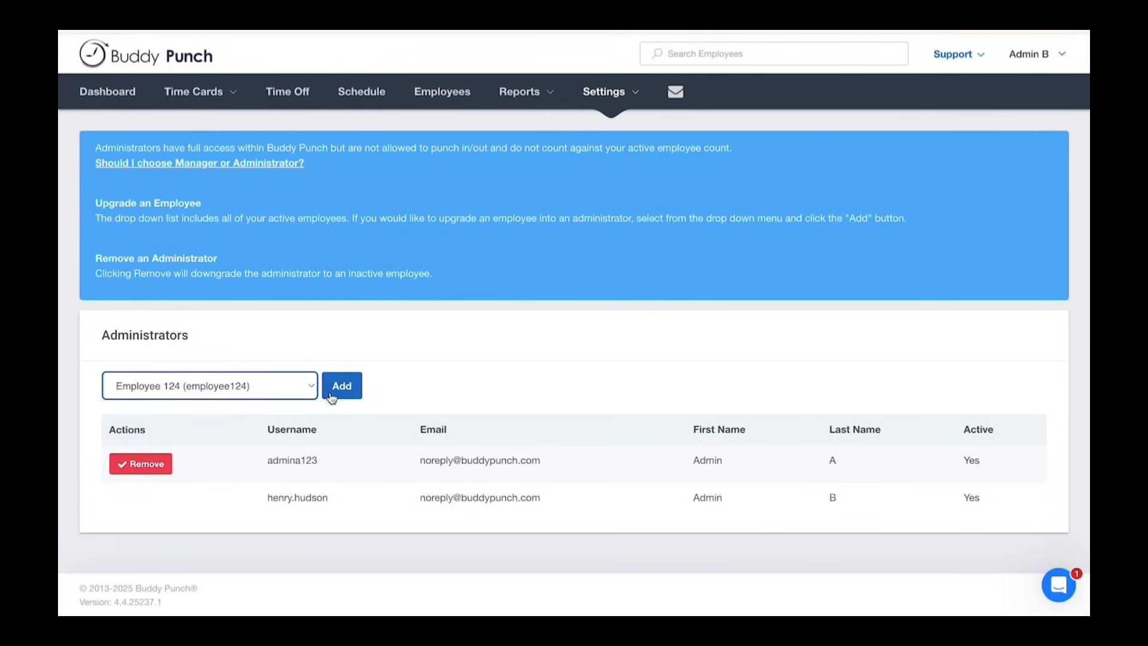
left_click(341, 386)
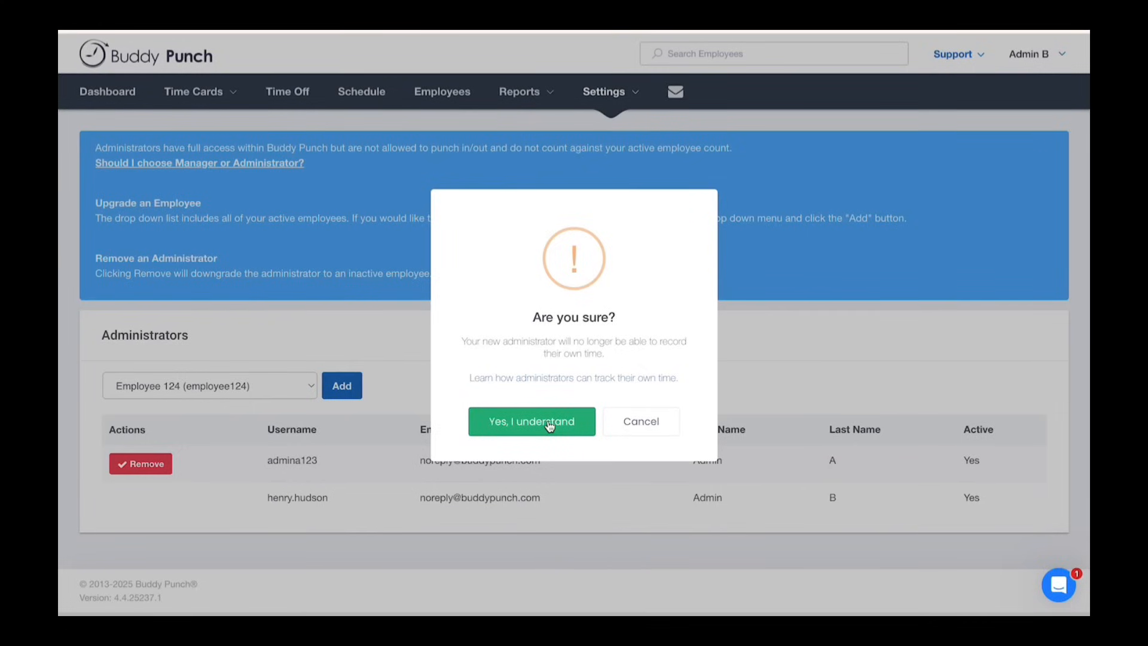
left_click(531, 421)
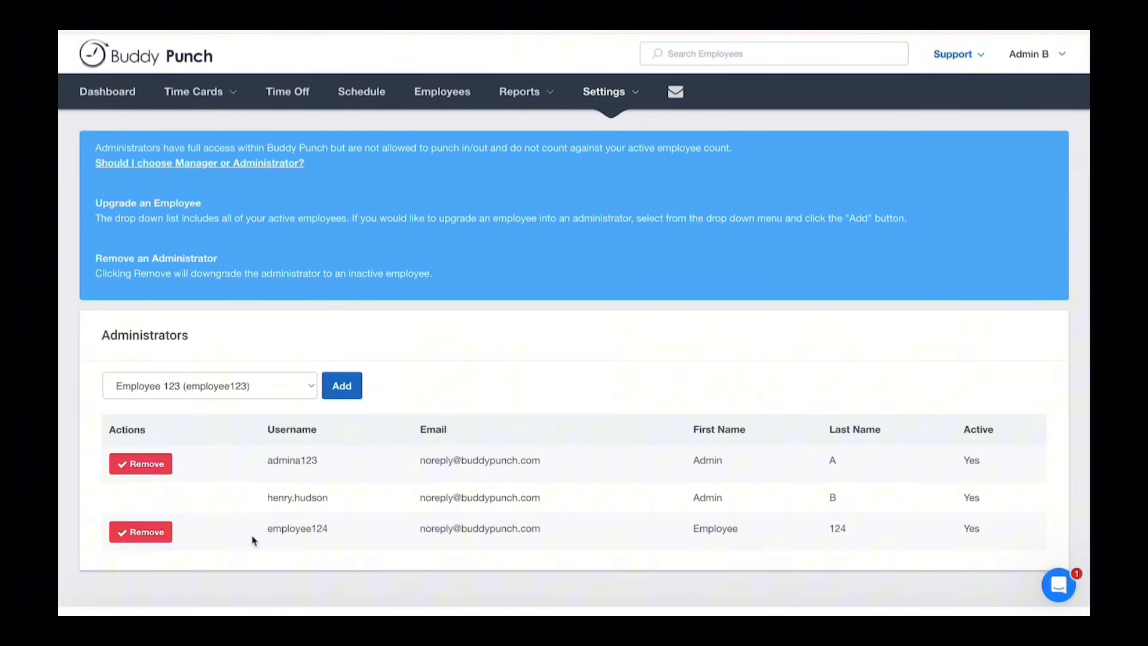
Step: Remove employee124 from the administrators, confirm, and view the Employees list
left_click(140, 532)
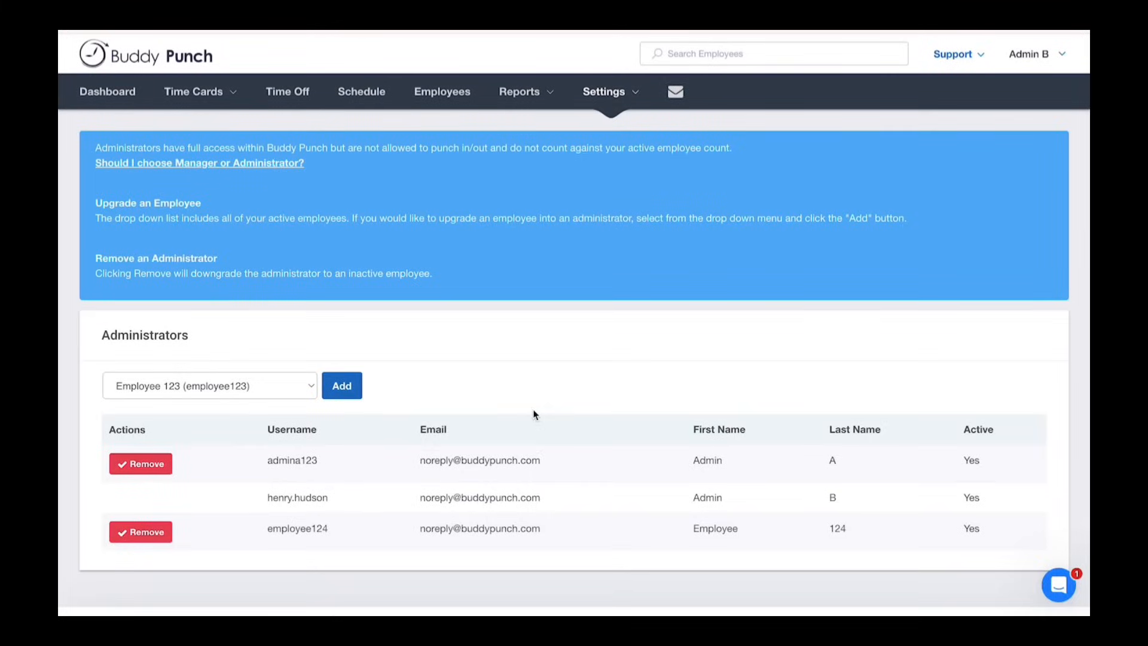
left_click(140, 532)
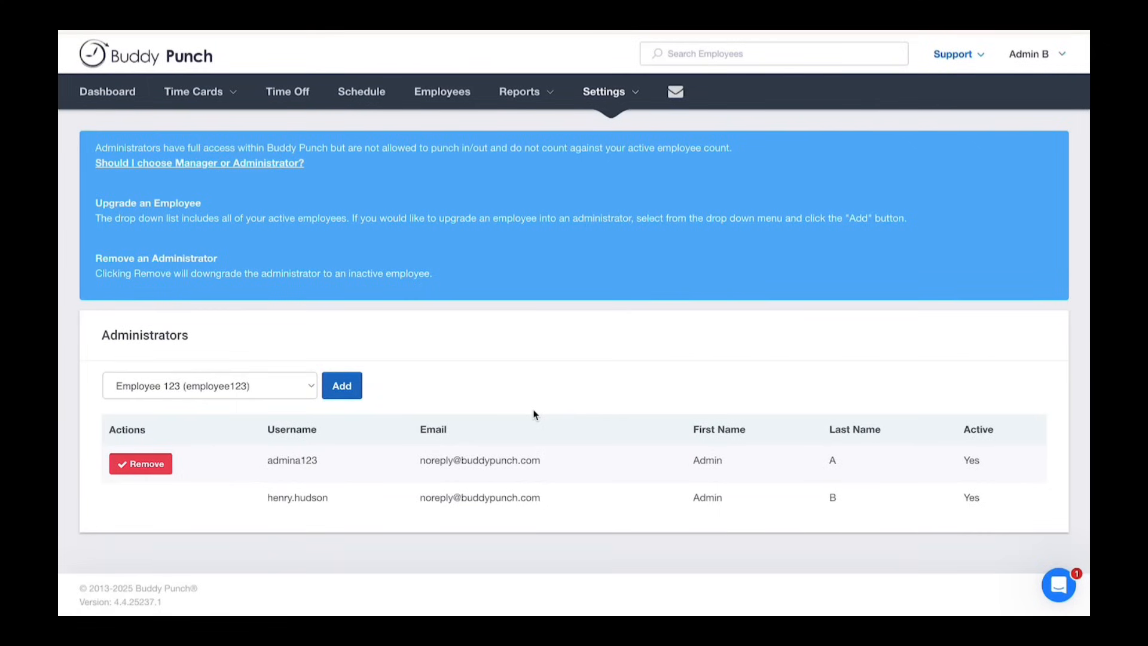
mouse_move(503, 197)
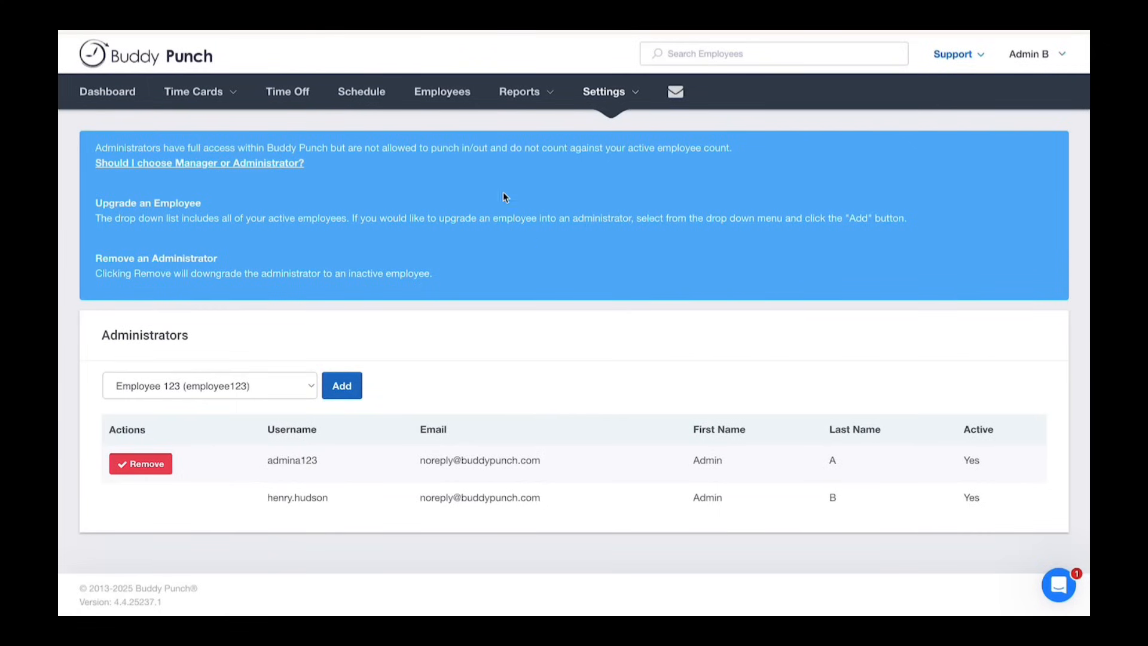
left_click(441, 92)
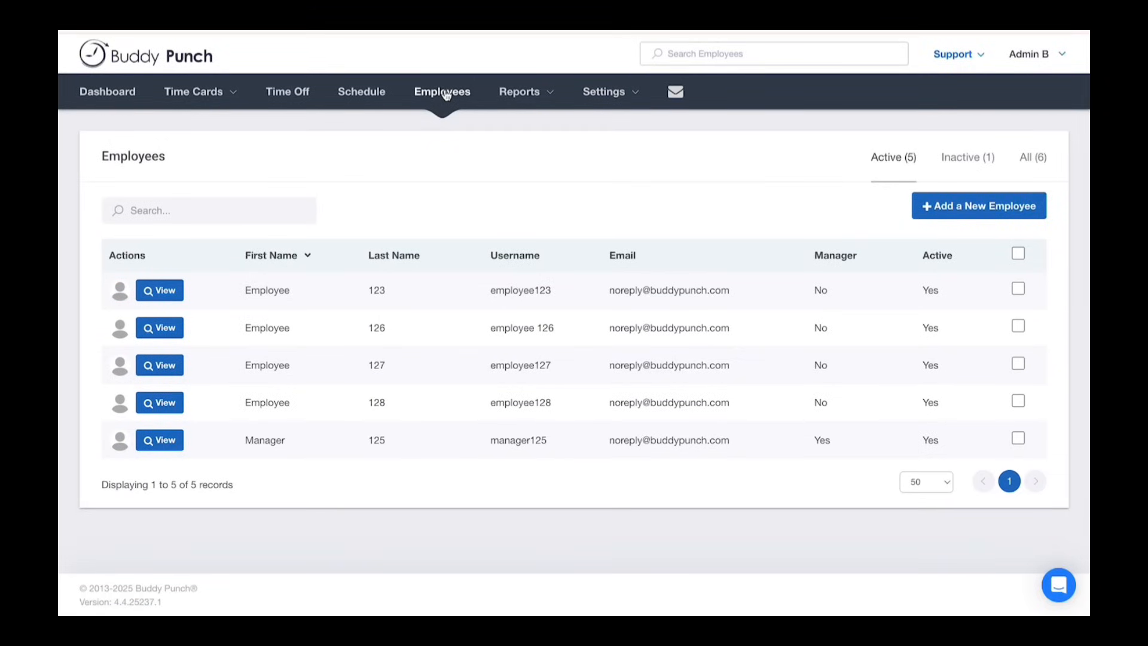
Step: Reactivate Employee 124 from the Inactive (1) tab so it shows under Active (6)
left_click(966, 156)
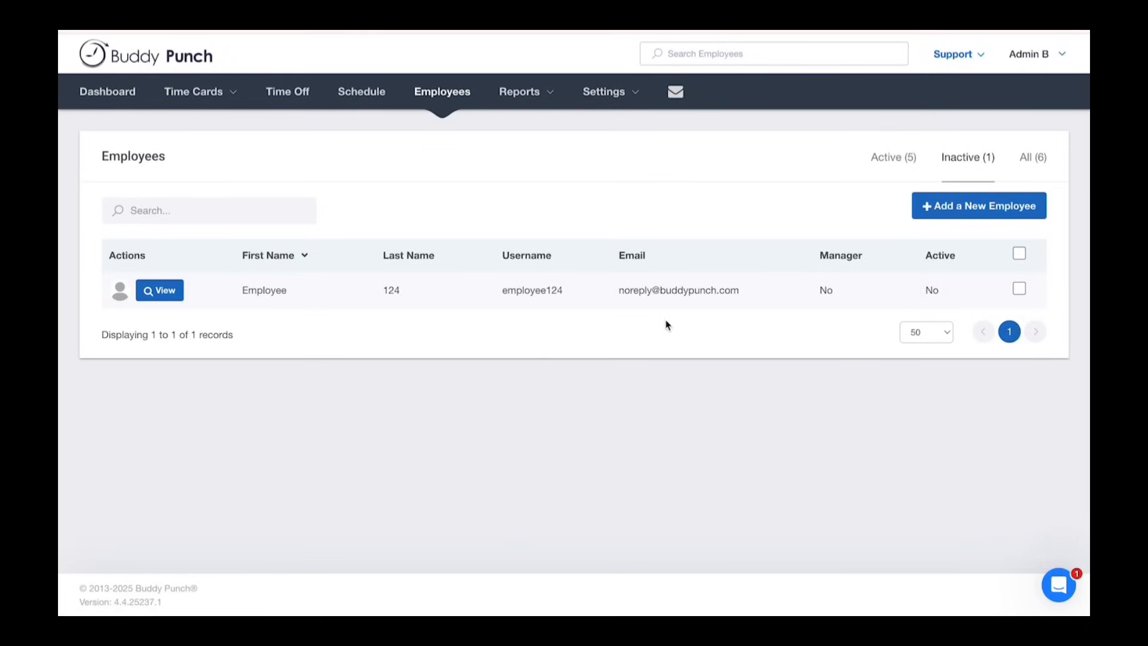
mouse_move(238, 324)
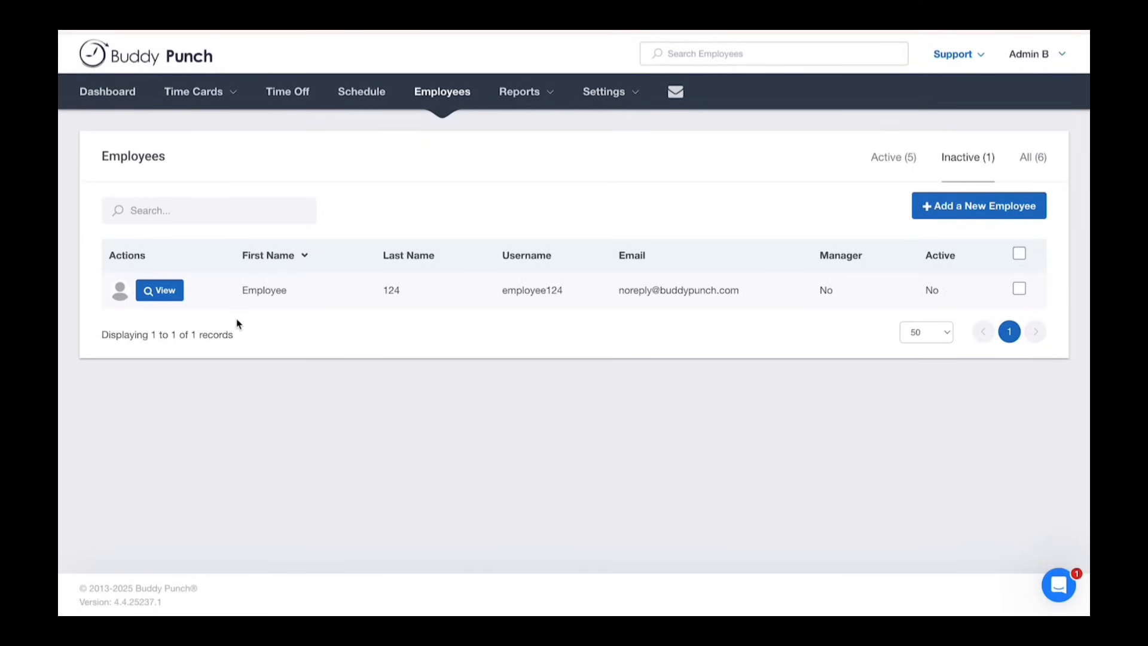
mouse_move(197, 313)
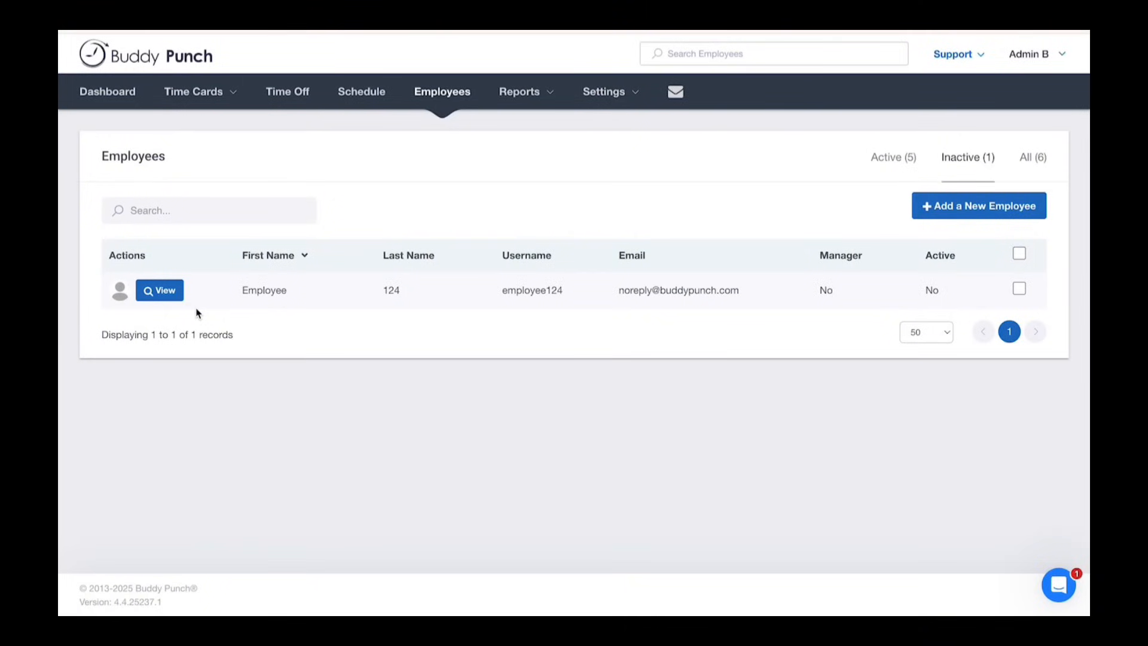
left_click(1018, 289)
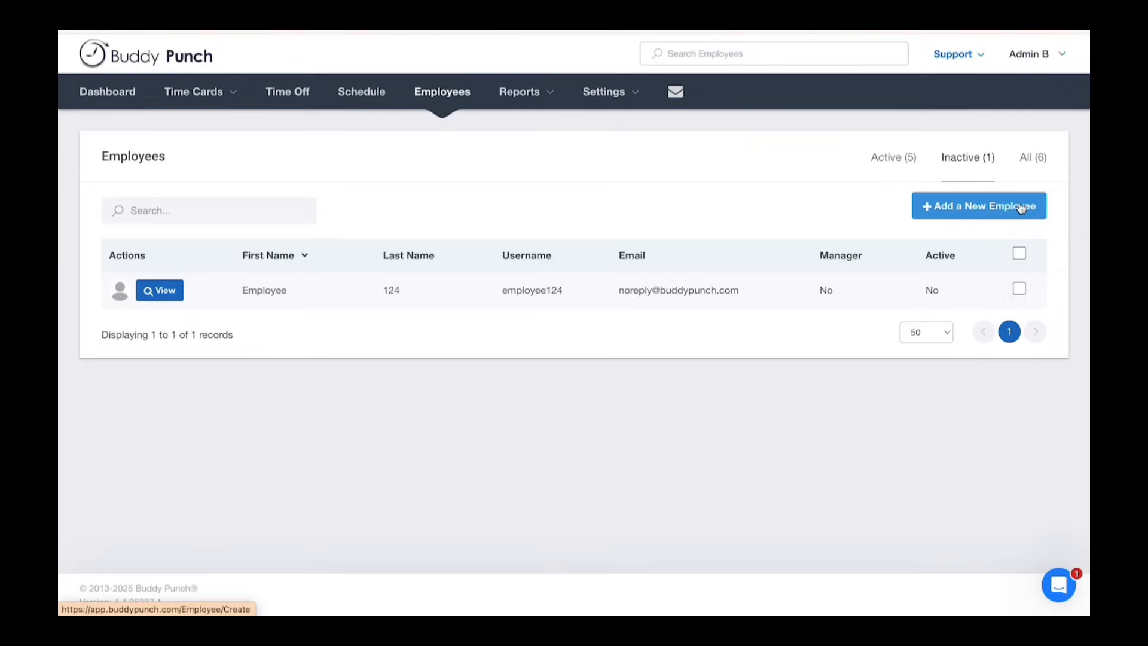
left_click(893, 157)
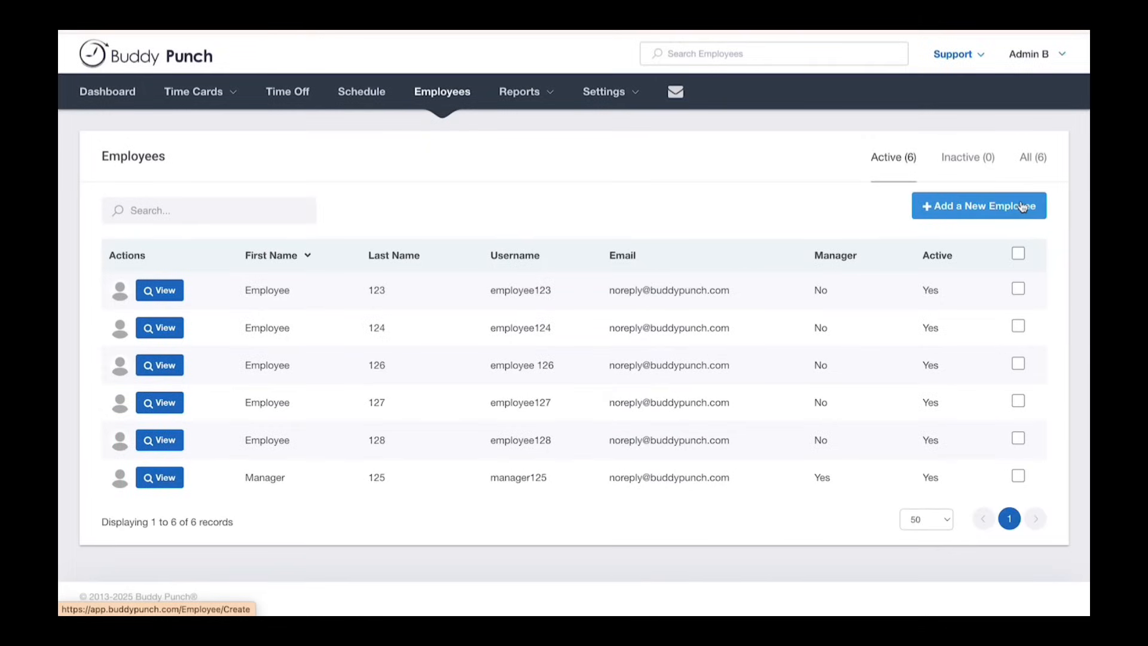